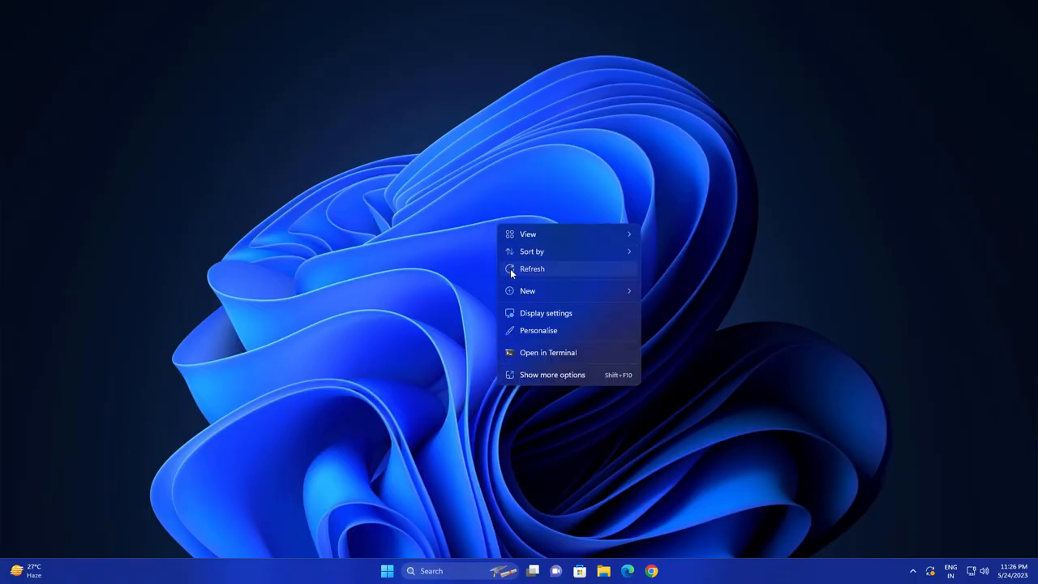
- Check Windows Update for the 2023-05 cumulative preview and restart the PC to install it
left_click(386, 571)
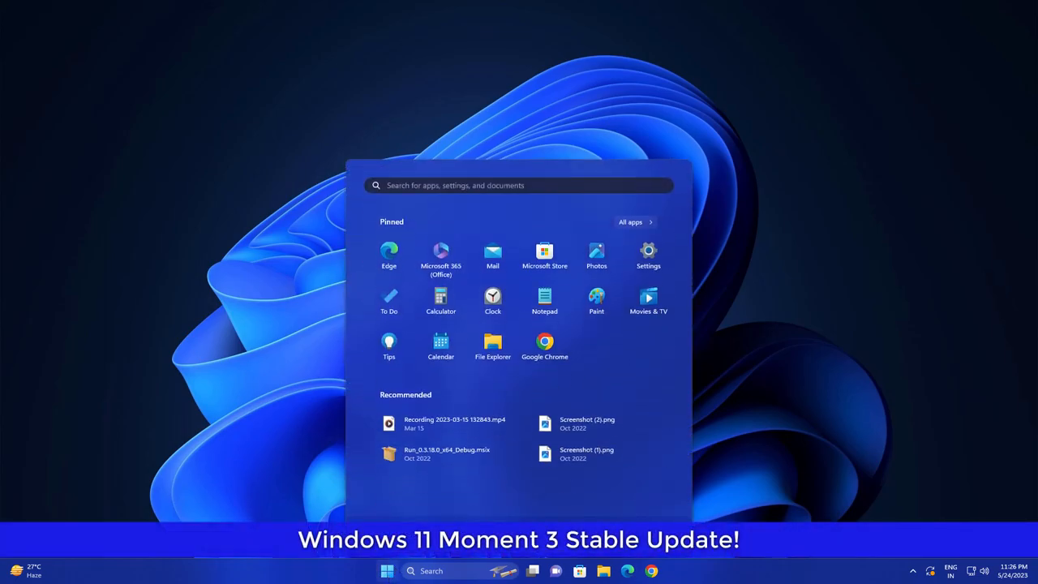
left_click(649, 256)
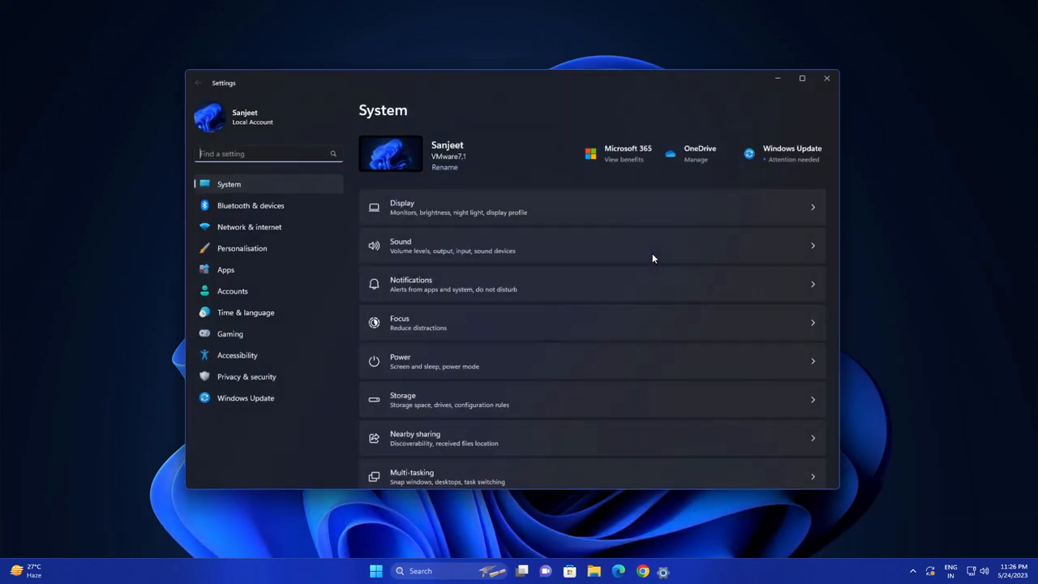
left_click(245, 397)
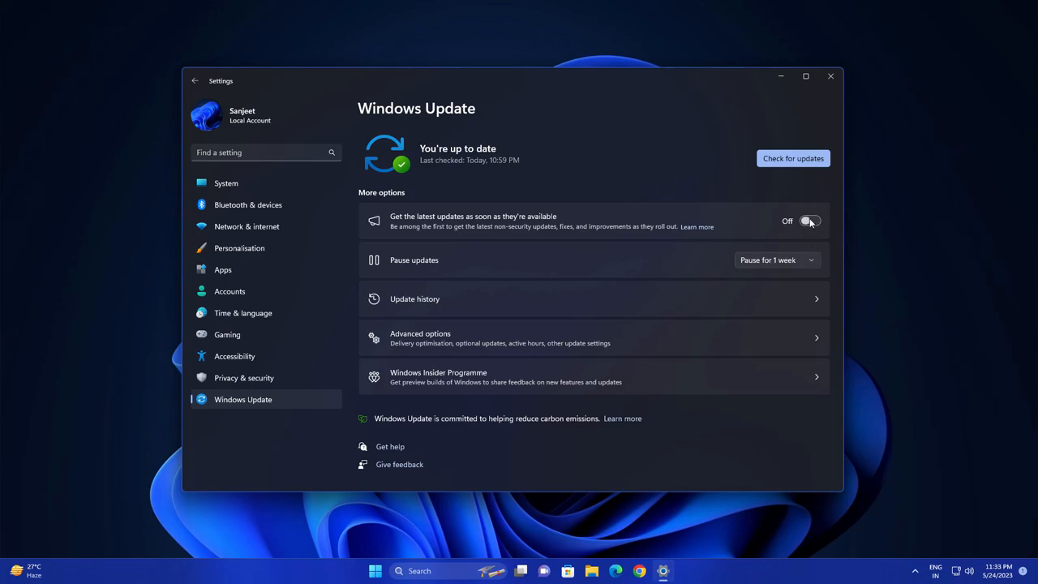
left_click(810, 221)
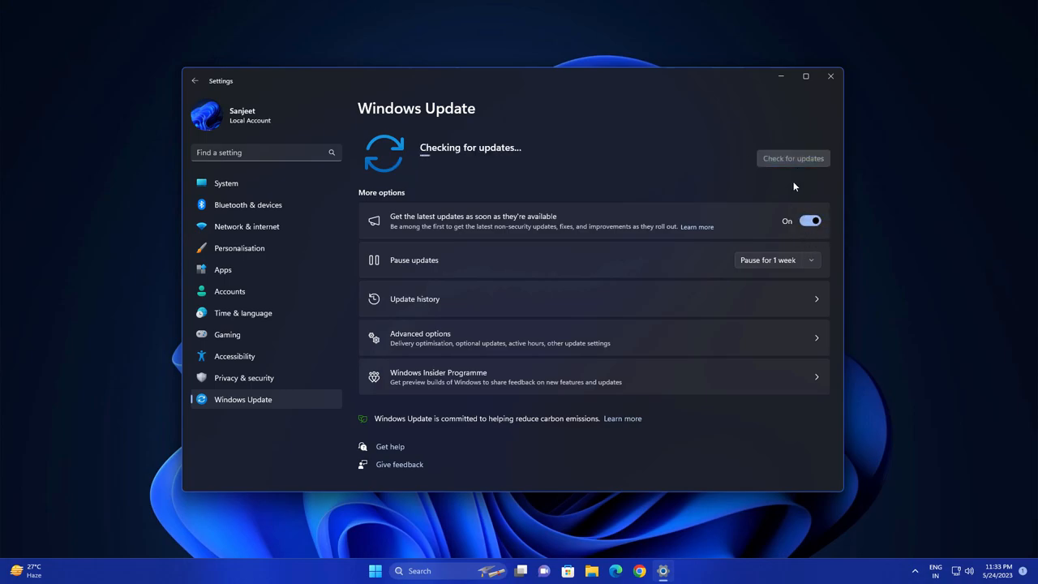
mouse_move(754, 171)
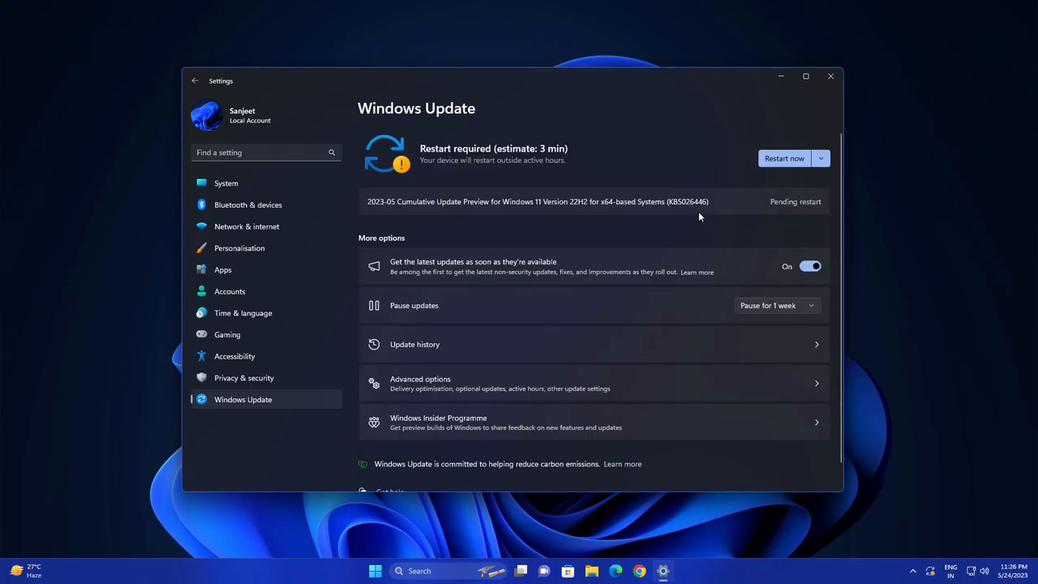
double_click(688, 201)
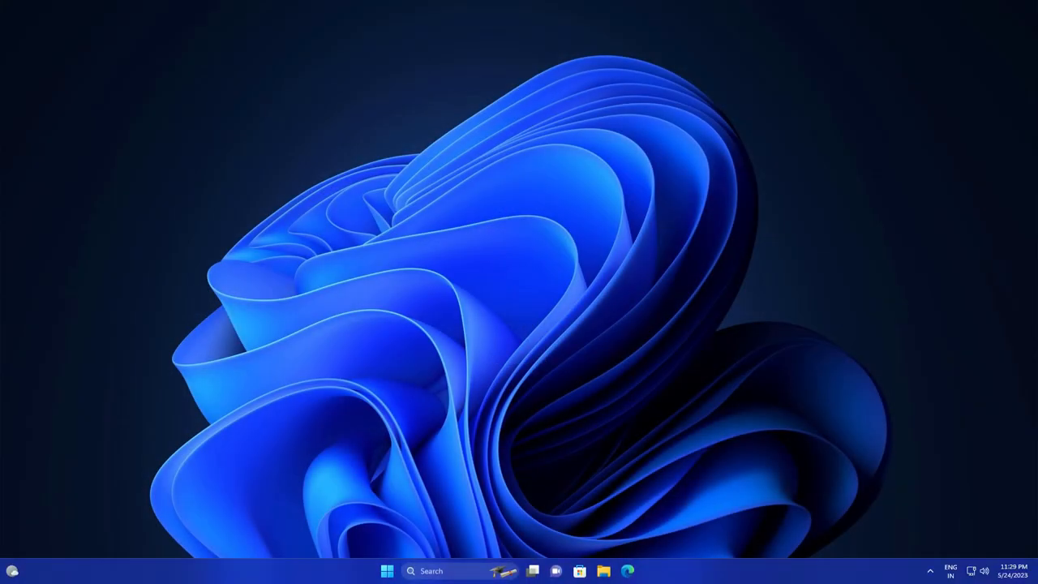
- Show the Widgets board with its weather, watchlist, photos and news cards
left_click(652, 570)
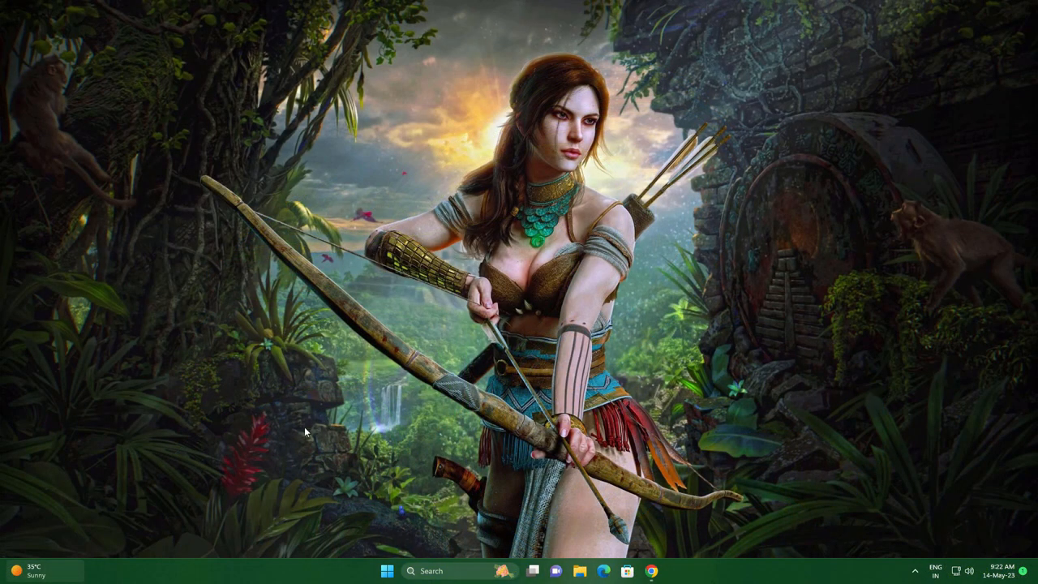
mouse_move(69, 578)
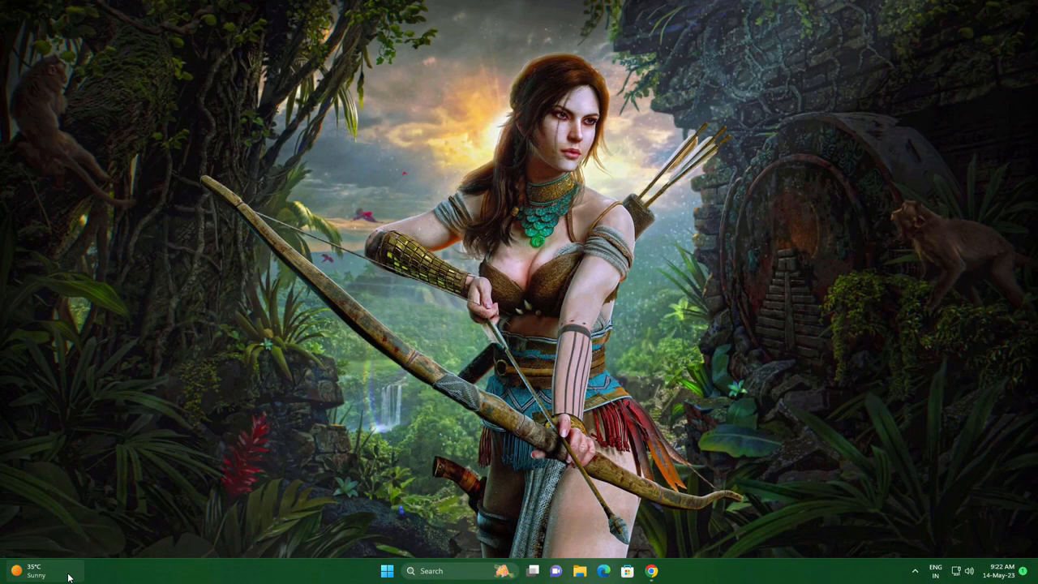
left_click(32, 571)
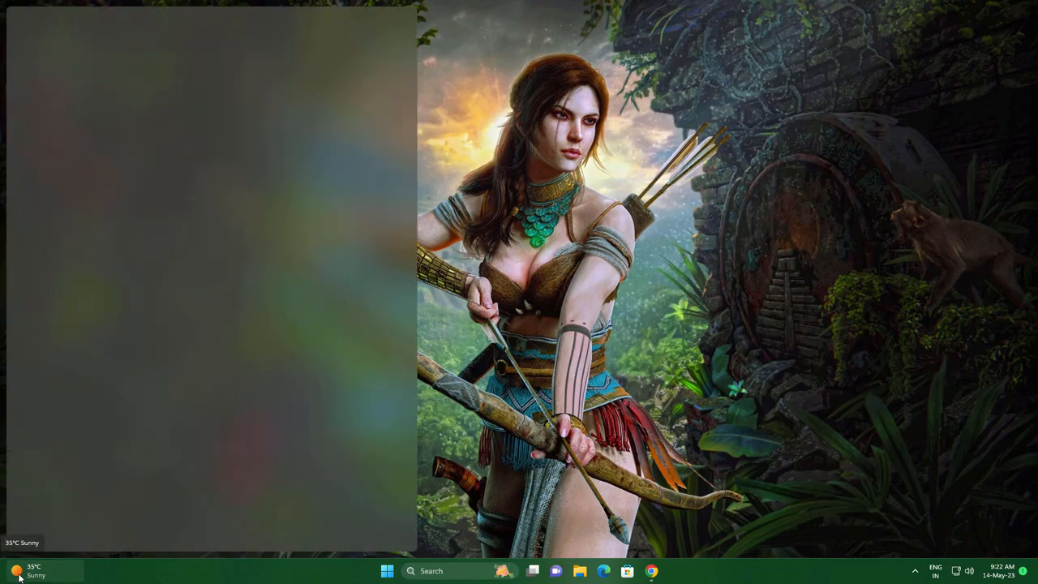
left_click(29, 571)
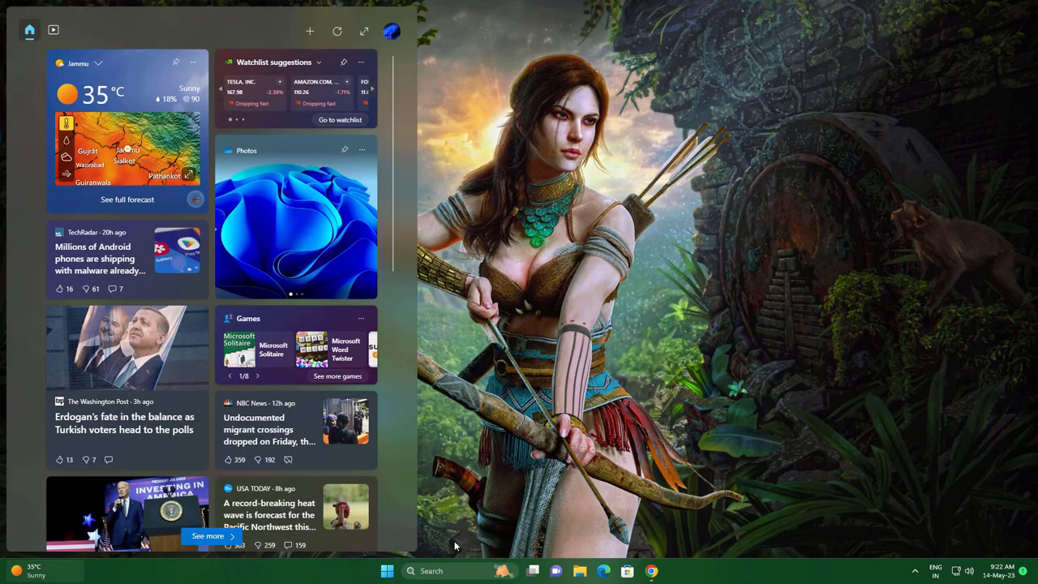
mouse_move(98, 67)
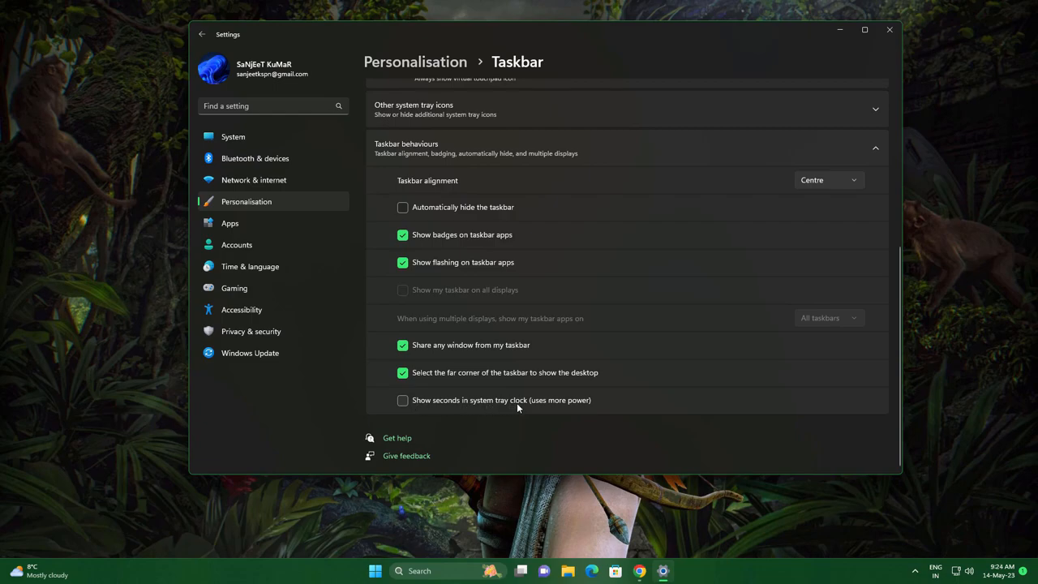
mouse_move(568, 405)
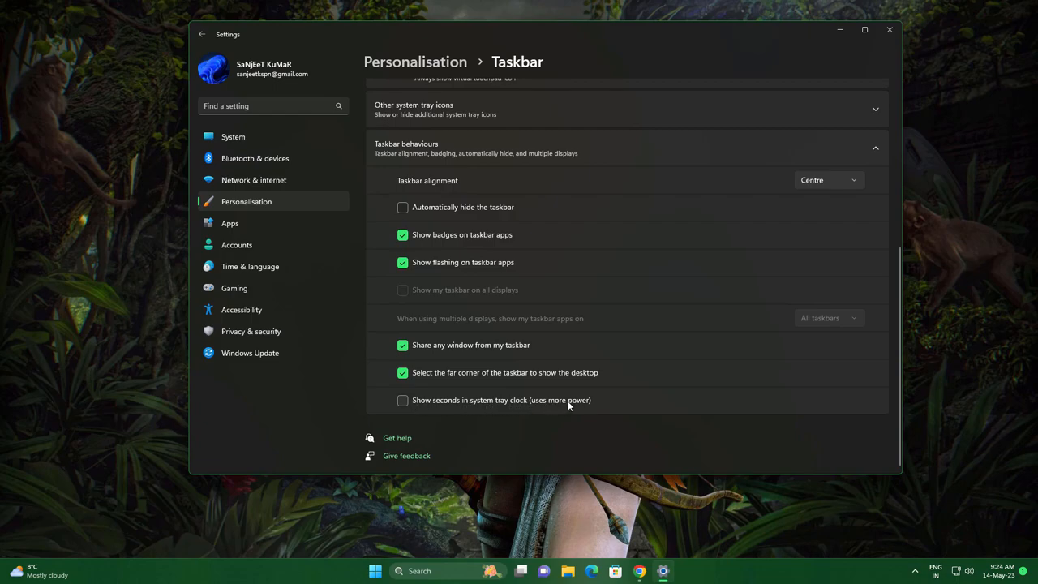
mouse_move(500, 402)
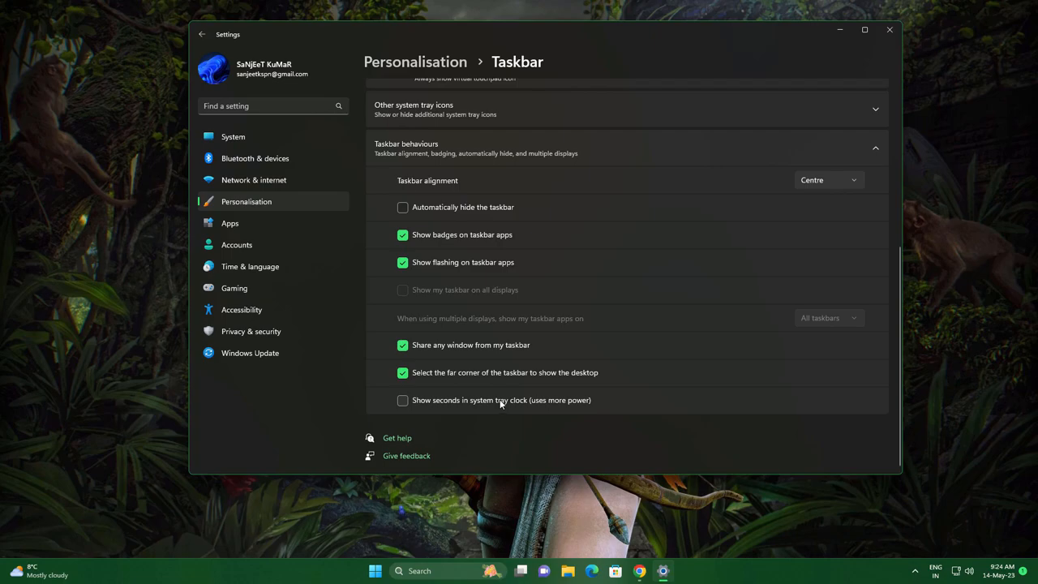
- Enable seconds in the tray clock and set the touch keyboard icon to Always
left_click(402, 399)
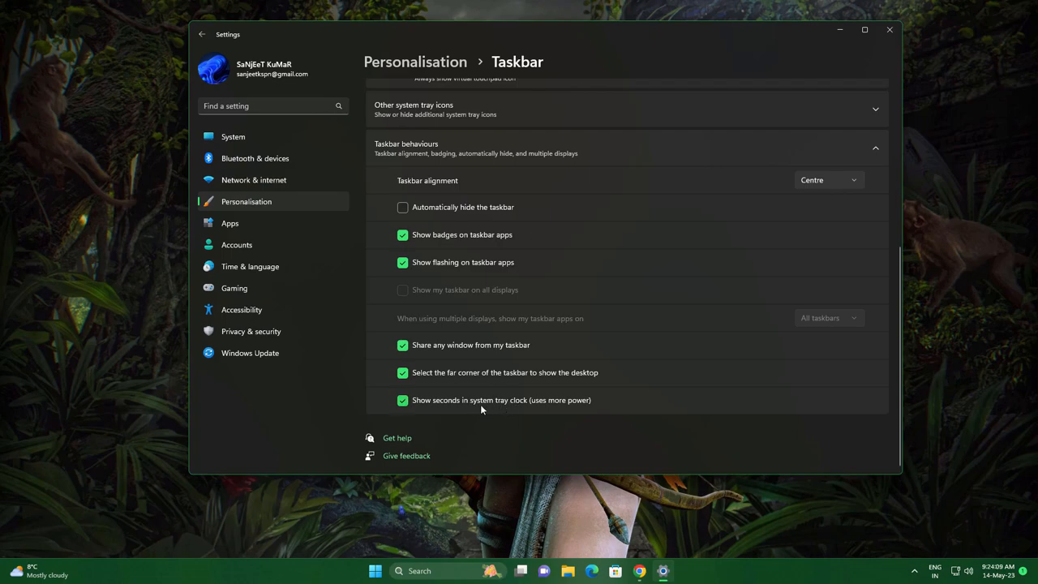
mouse_move(493, 409)
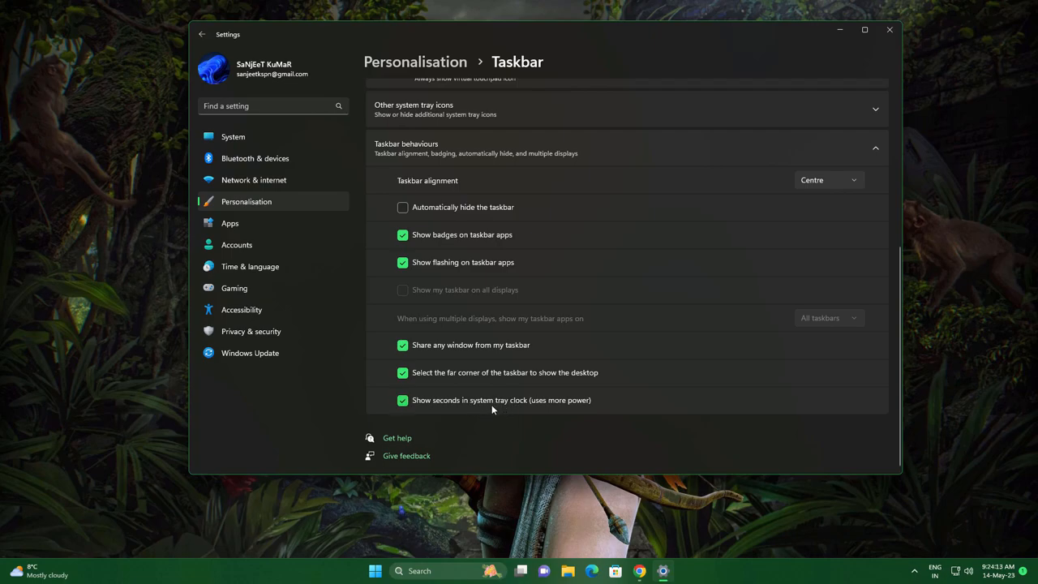
scroll("up", 3)
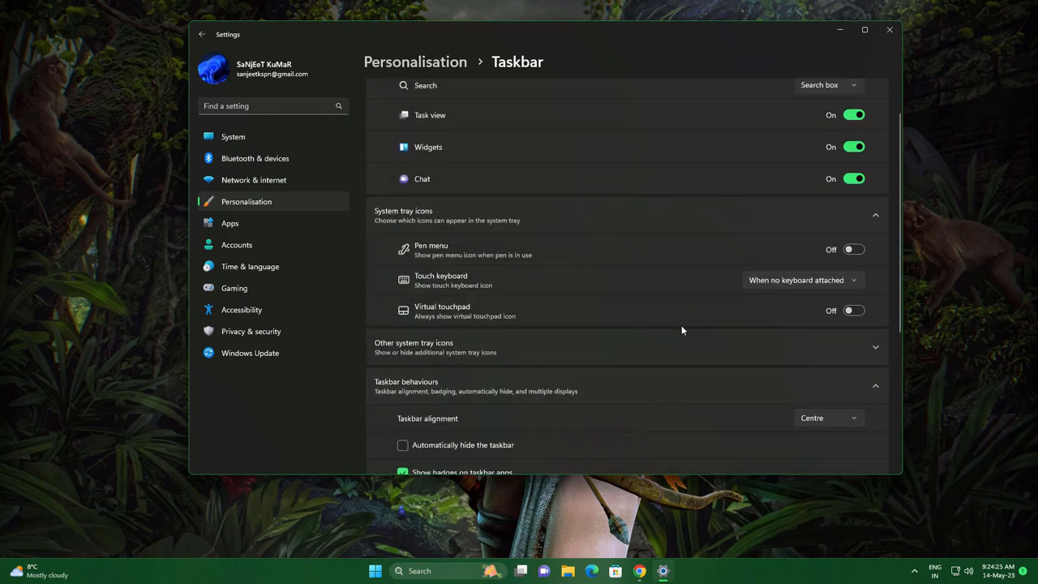
left_click(801, 279)
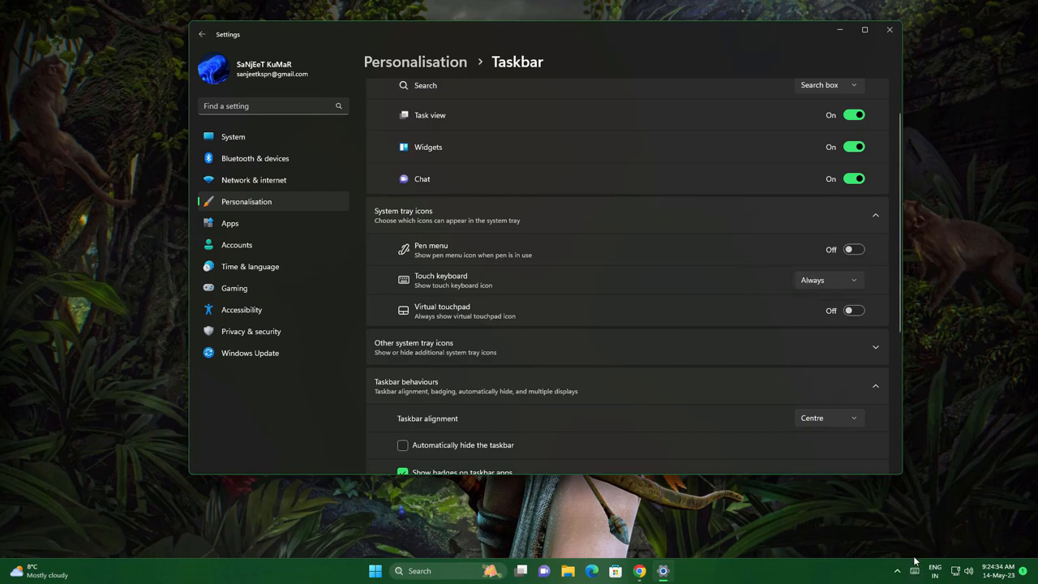
left_click(828, 279)
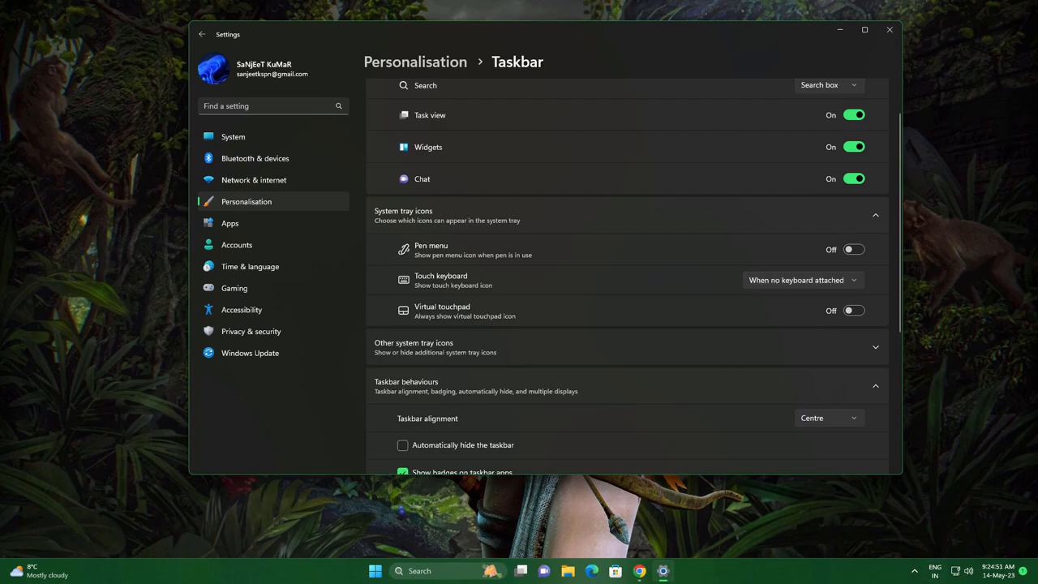
left_click(811, 279)
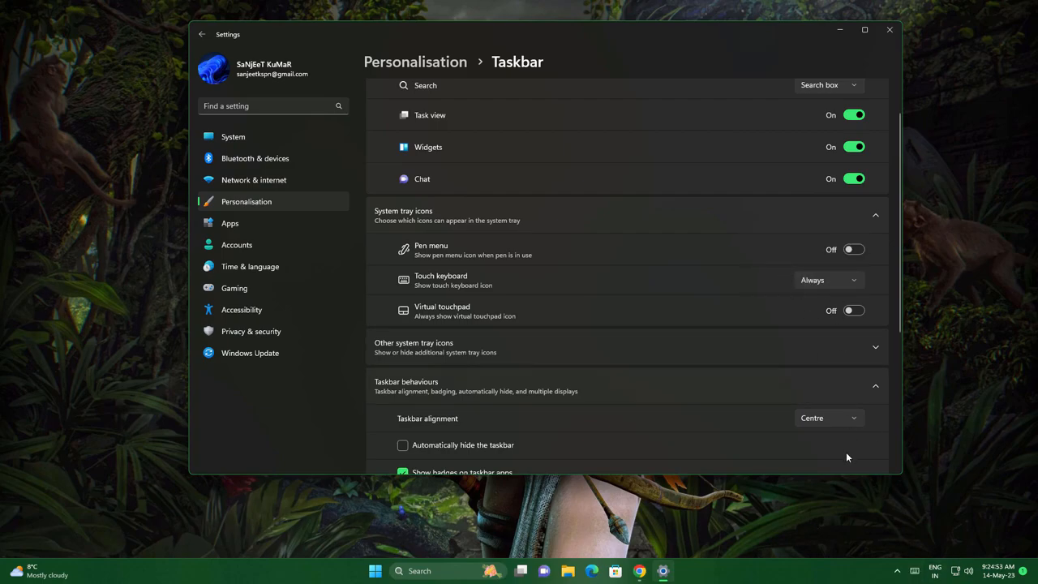
left_click(661, 571)
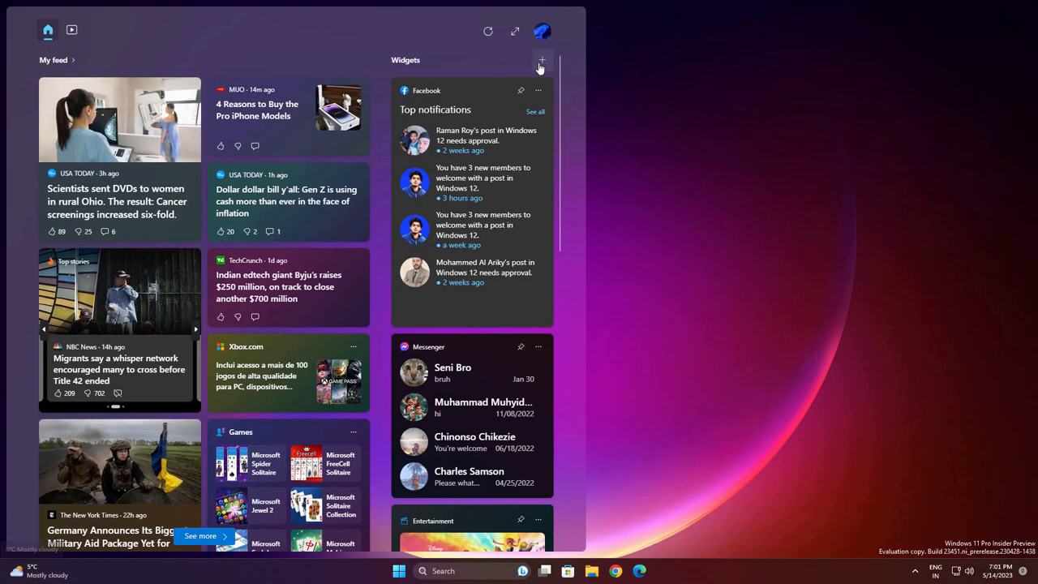
- View My feed news beside the Facebook and Messenger widgets on the board
left_click(542, 60)
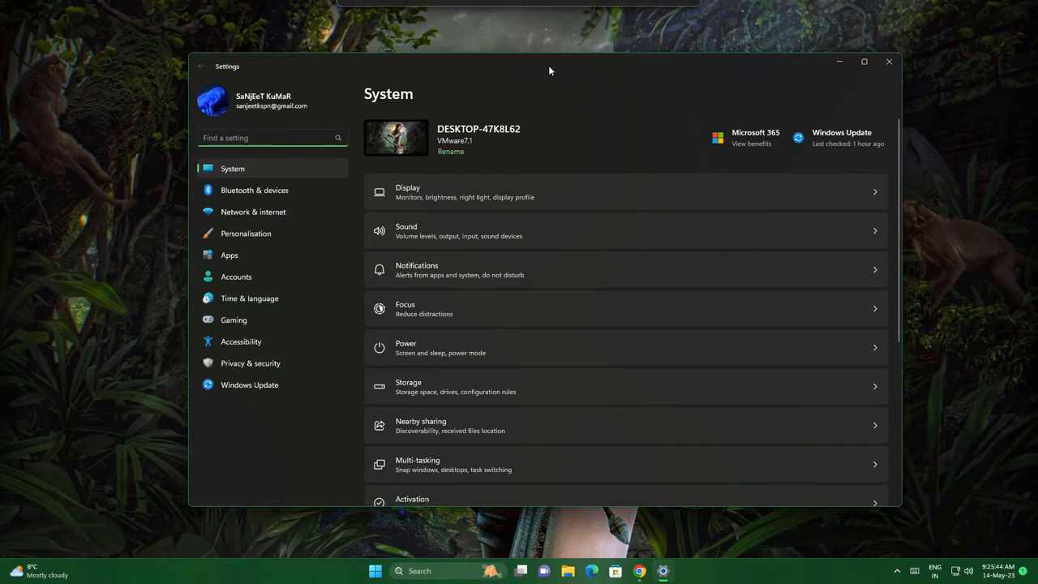
- Show Windows Update reporting up to date with early updates toggled on
left_click(250, 384)
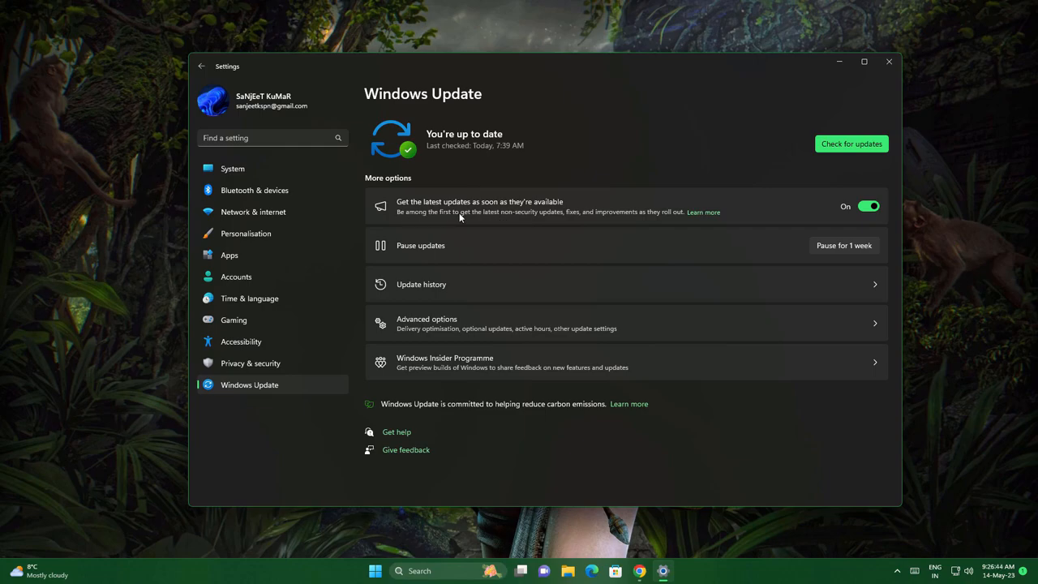
mouse_move(565, 220)
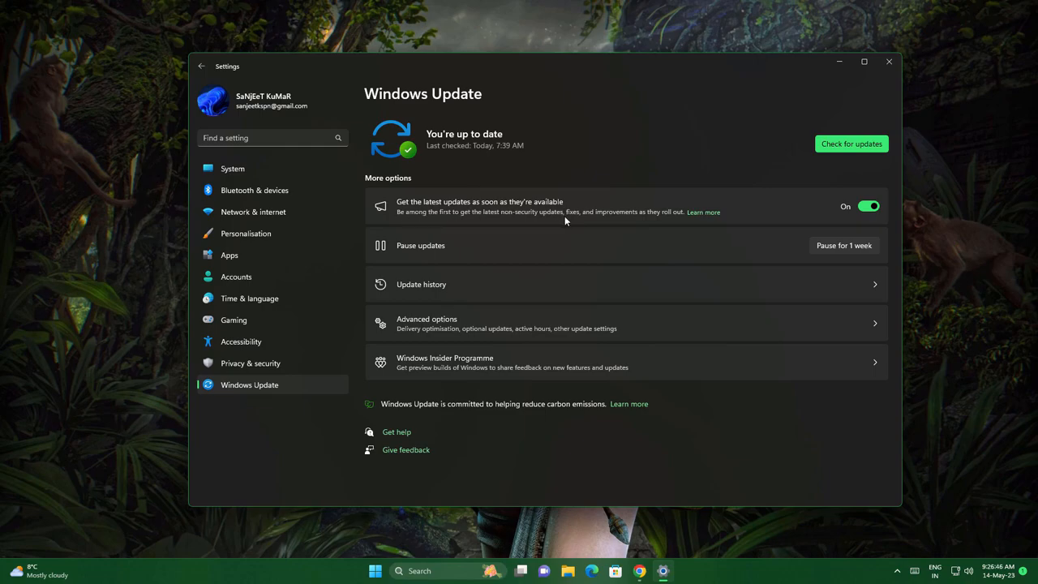
mouse_move(647, 221)
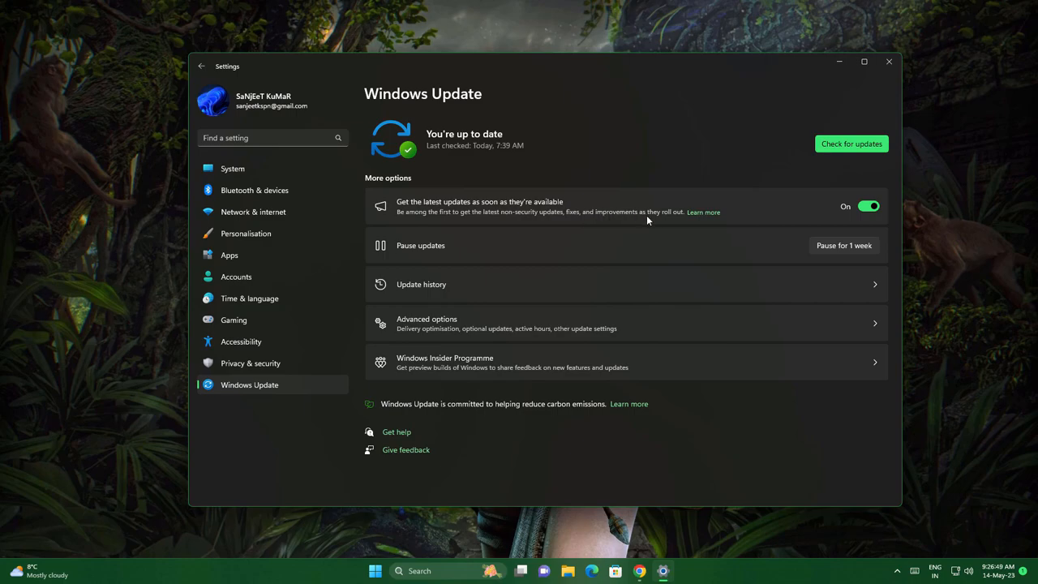
mouse_move(594, 216)
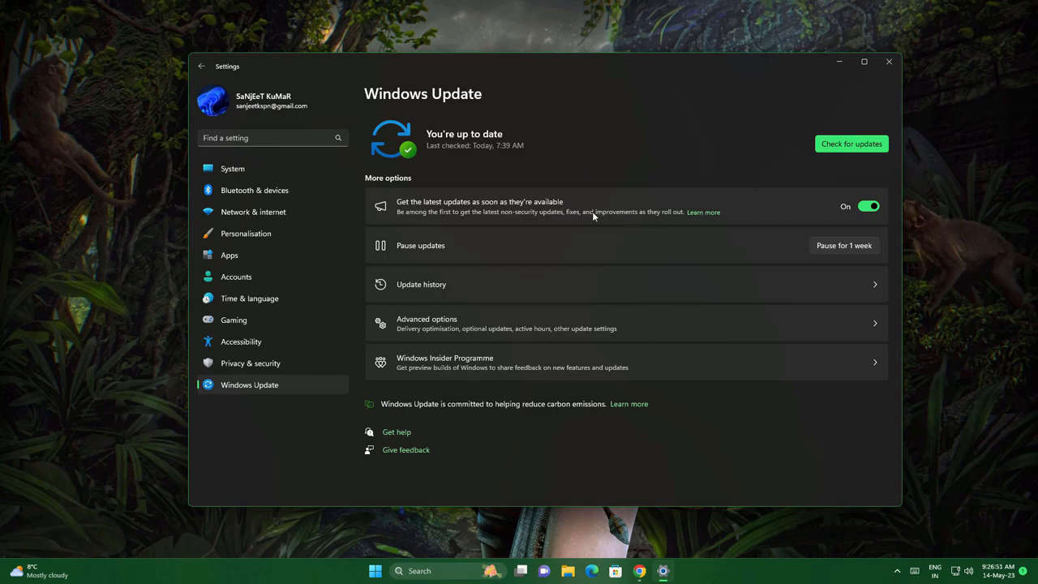
mouse_move(522, 221)
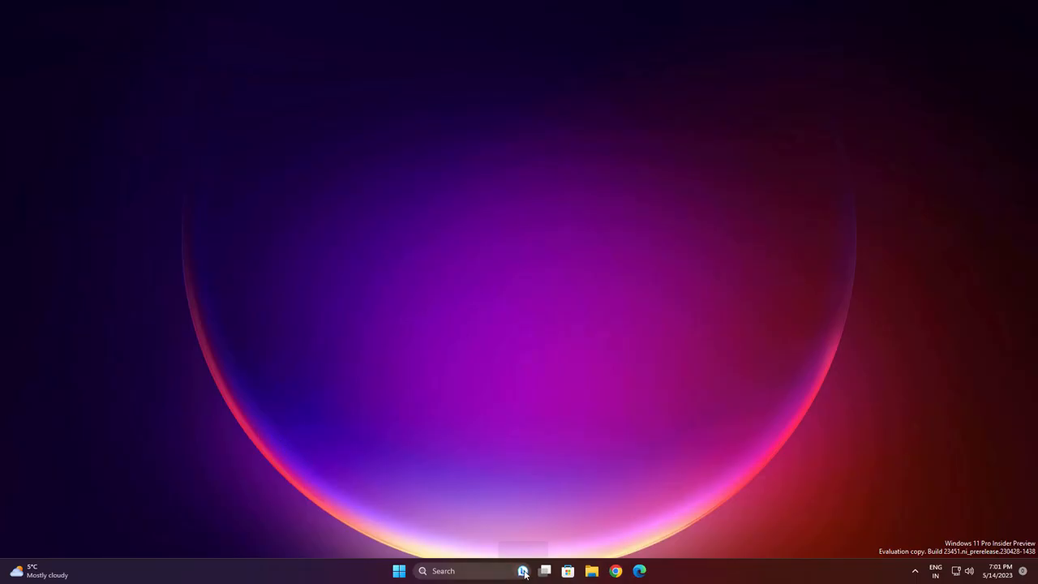
- Bring up the Windows Insider Blog post and reach its new features list
left_click(522, 571)
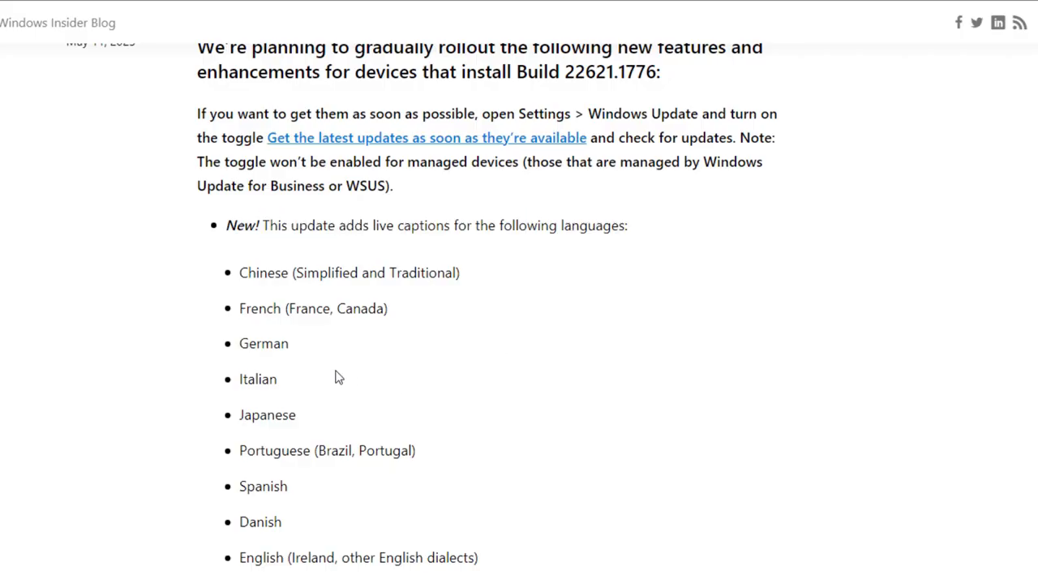
scroll("down", 3)
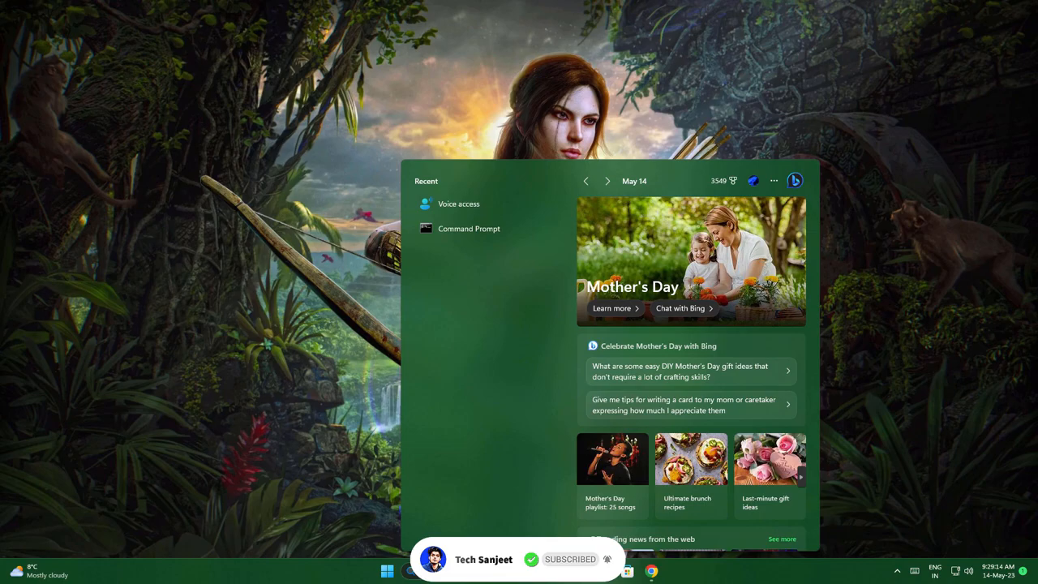
- Start Voice access and browse its mic, app interaction and text navigation command guides
left_click(459, 205)
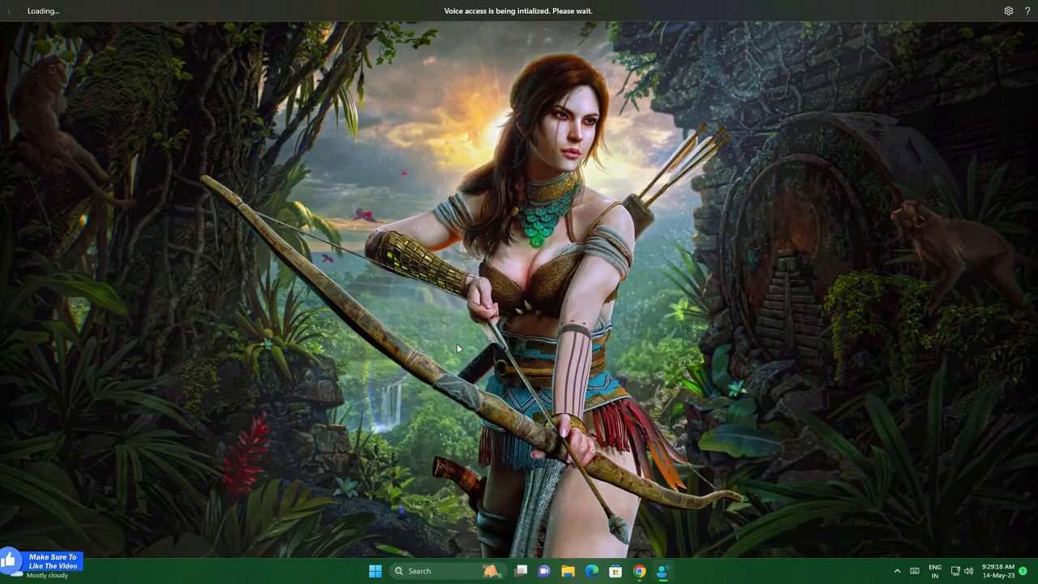
mouse_move(508, 362)
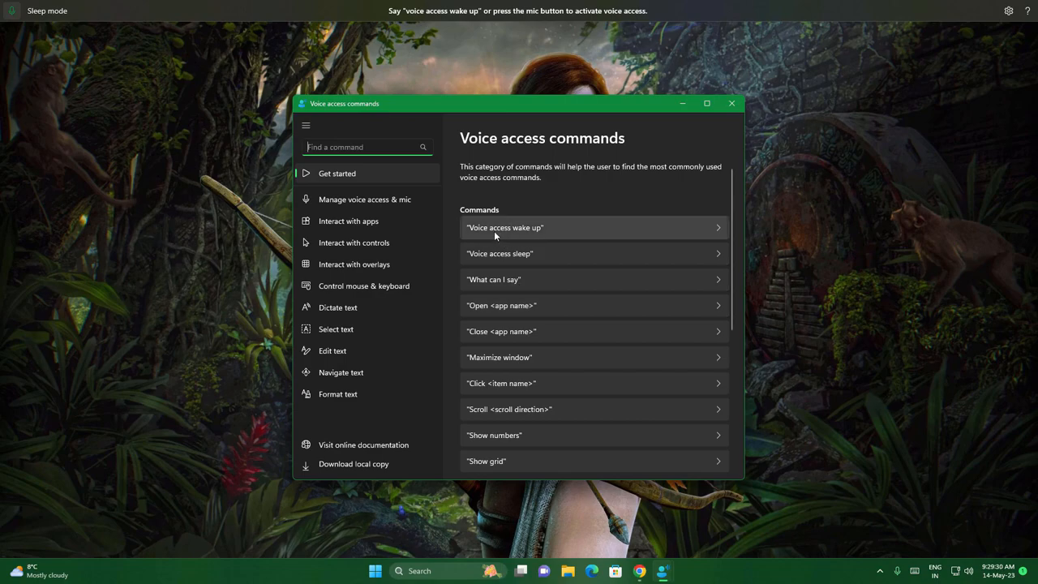
left_click(363, 198)
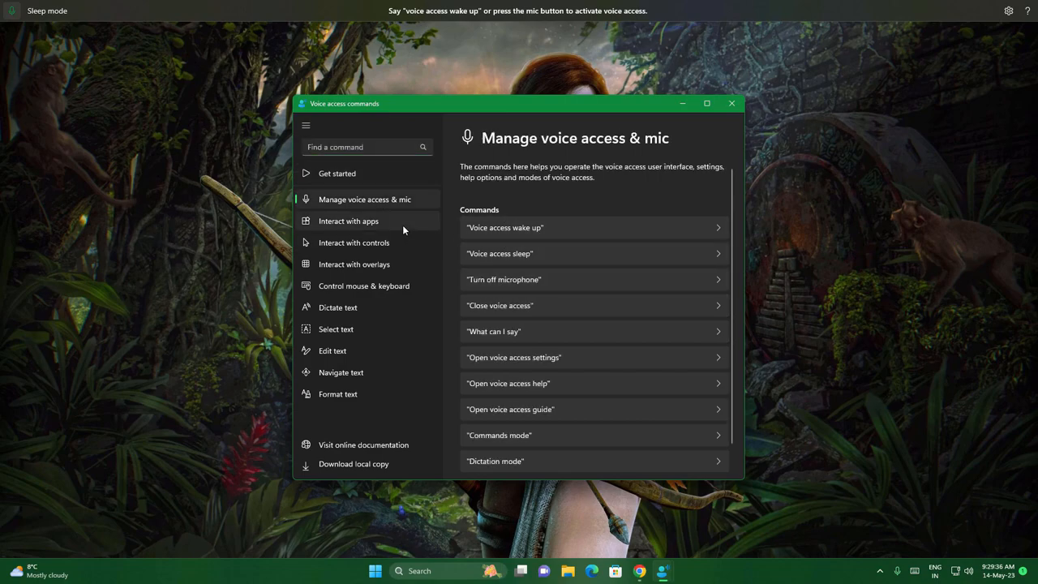
left_click(348, 221)
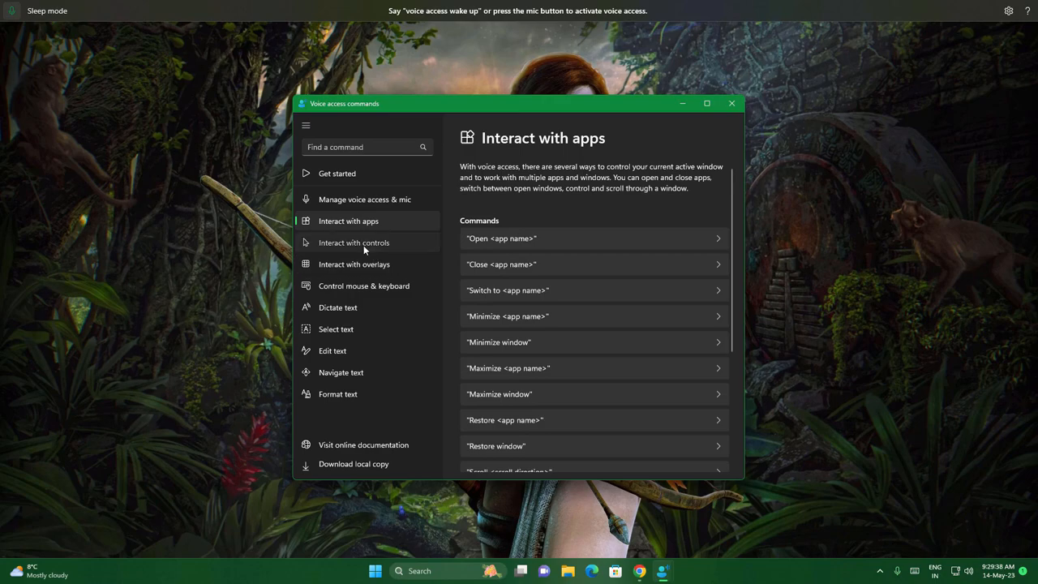
left_click(340, 372)
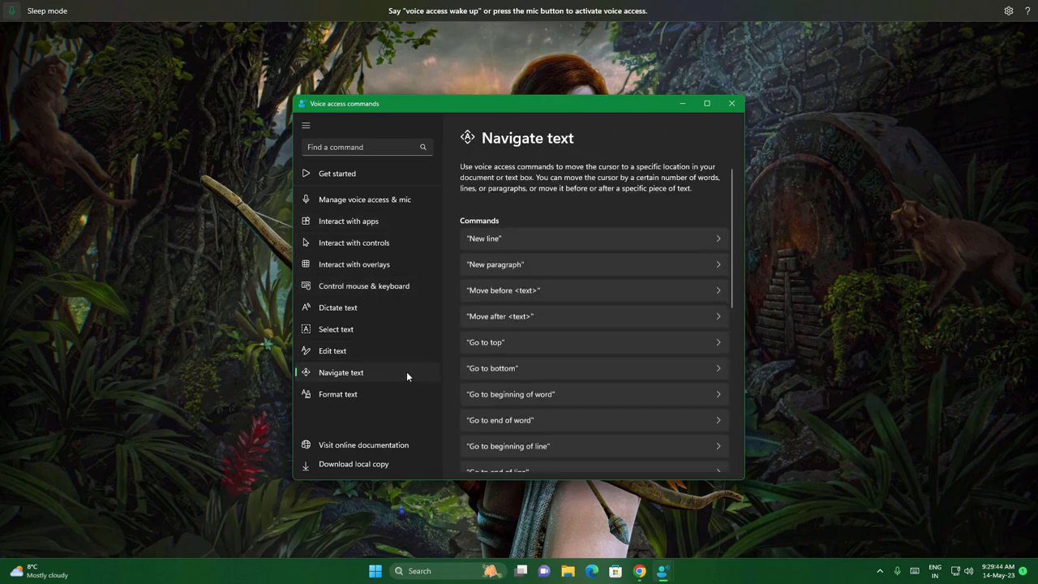
left_click(732, 103)
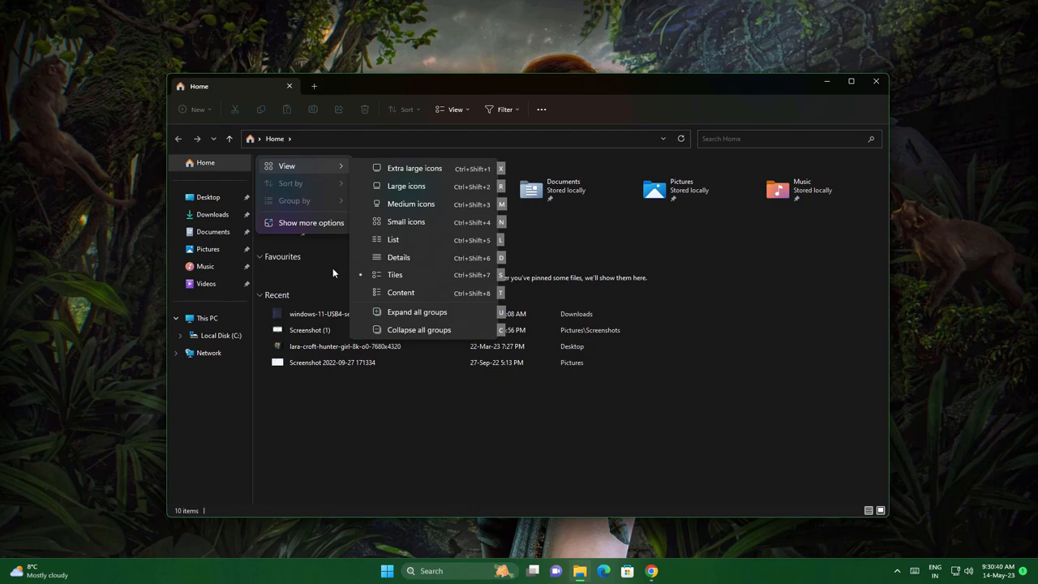
- Show the View layout submenu in File Explorer Home's context menu
left_click(405, 185)
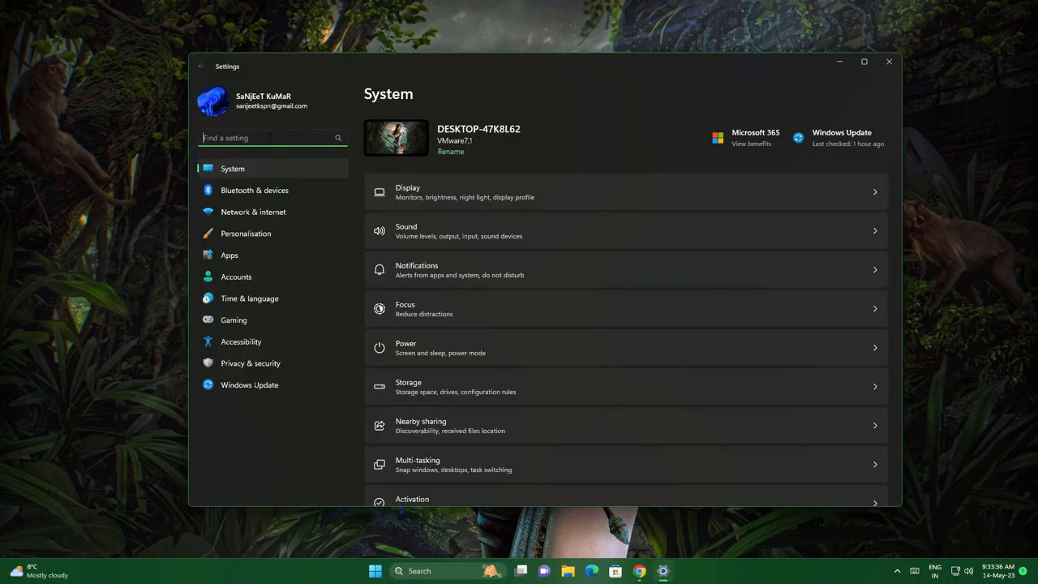
- Search Settings for 'ef' and pick an effects-related suggestion
type("ef")
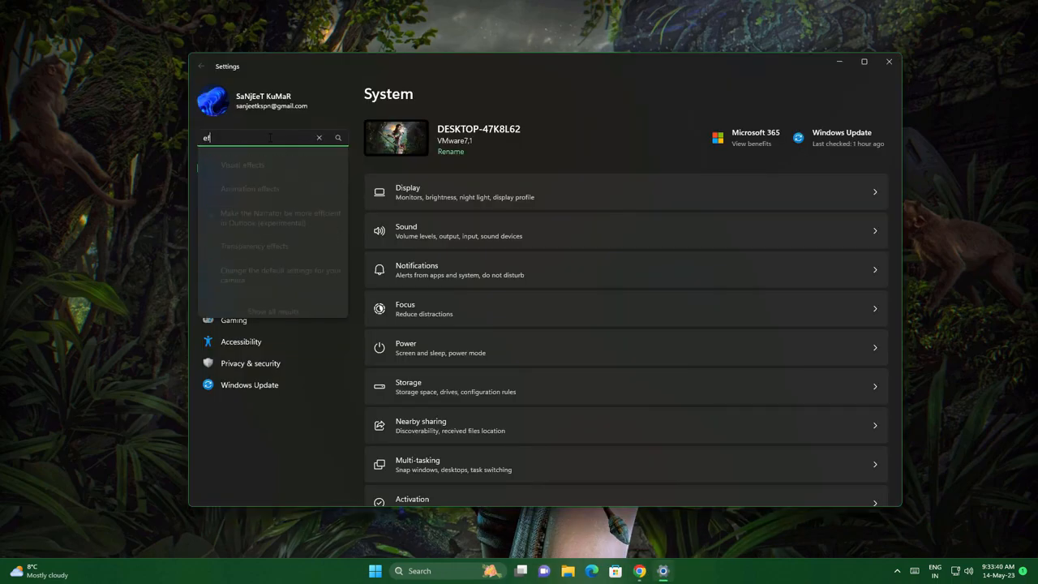
left_click(318, 137)
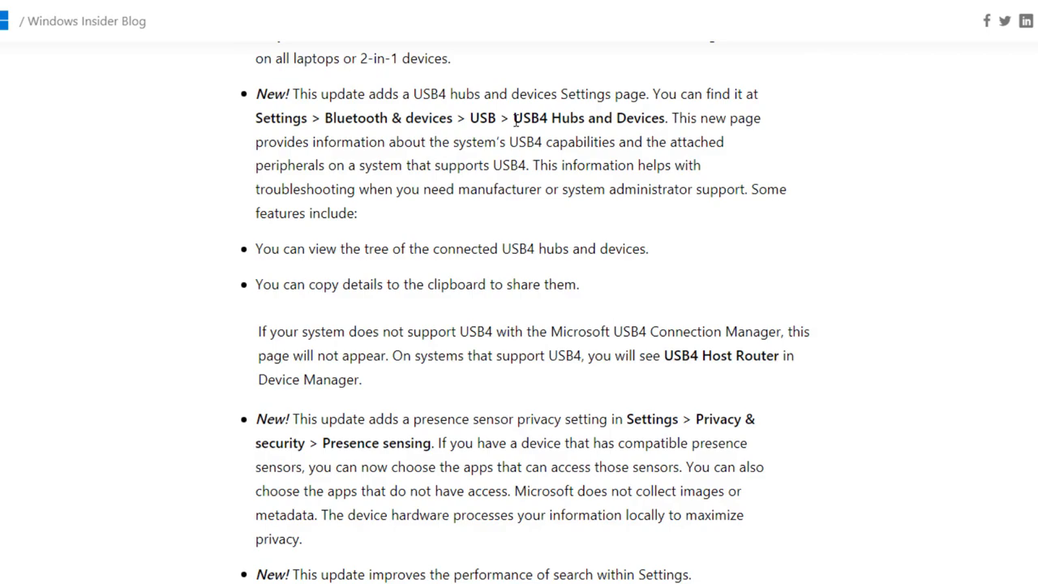
- Read down past USB4, presence sensing and fixes to the Widget Improvements section
scroll("down", 3)
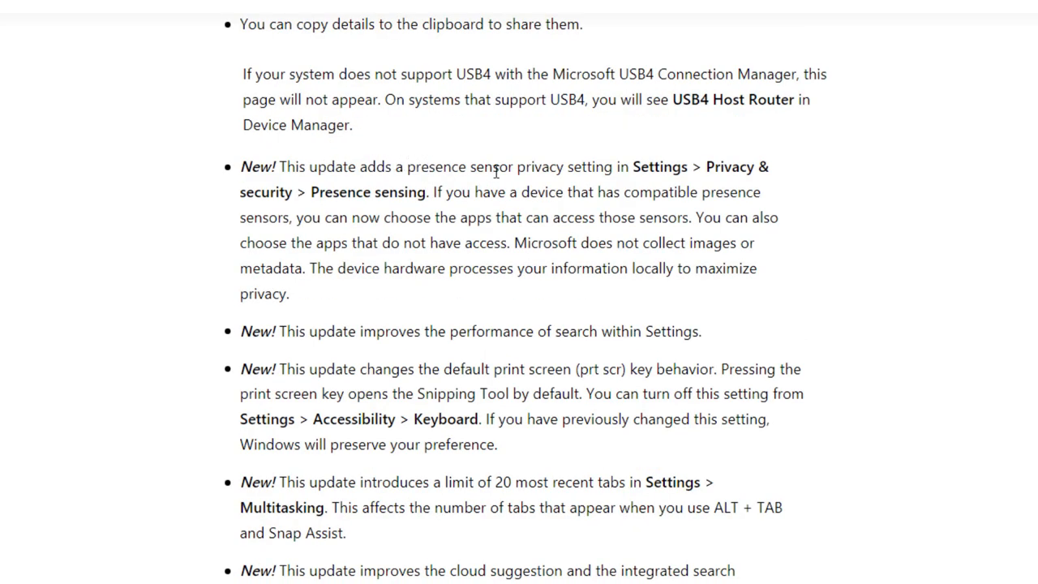
mouse_move(632, 187)
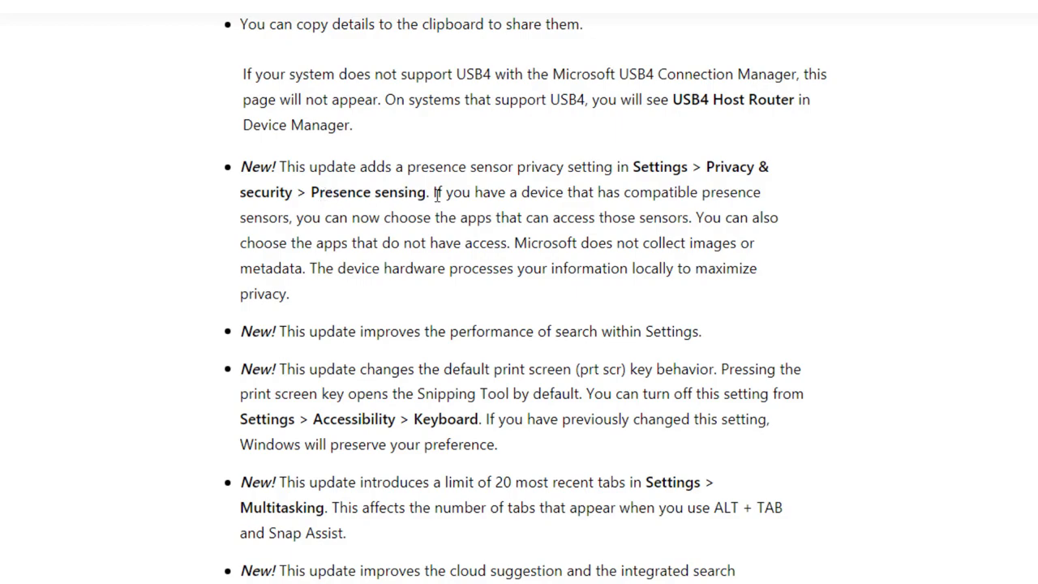
mouse_move(504, 208)
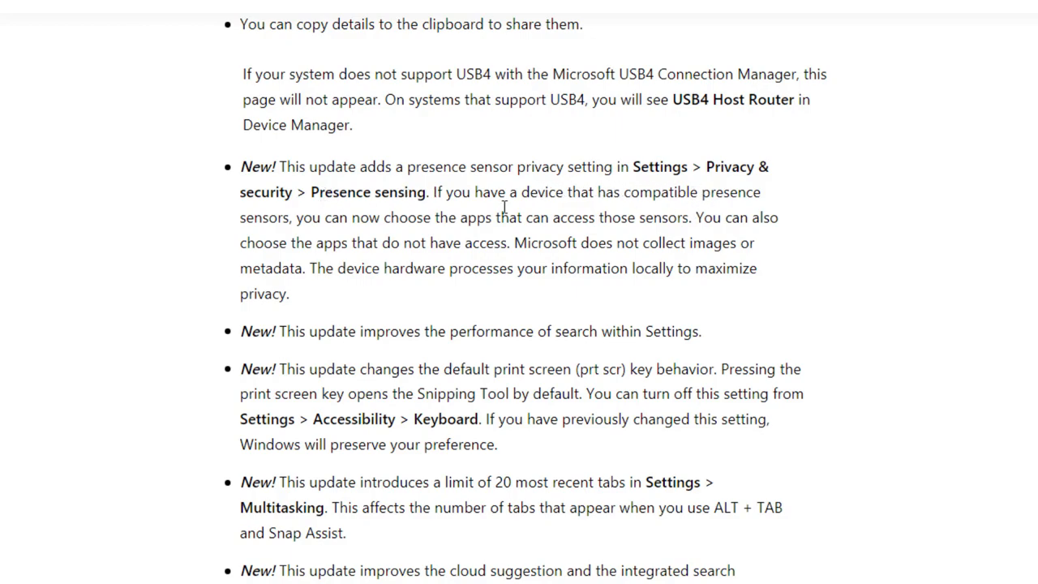
mouse_move(683, 222)
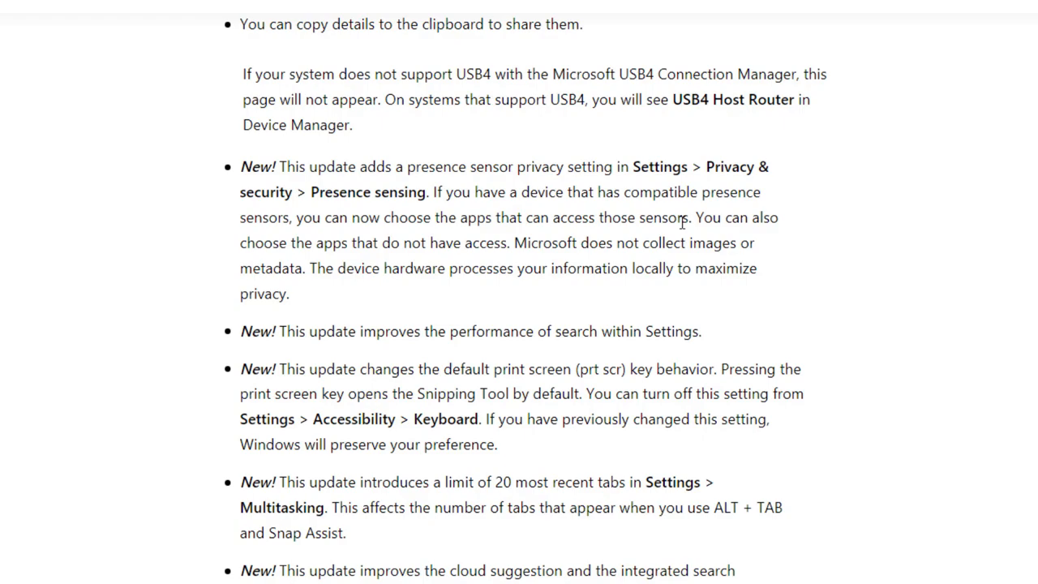
mouse_move(694, 223)
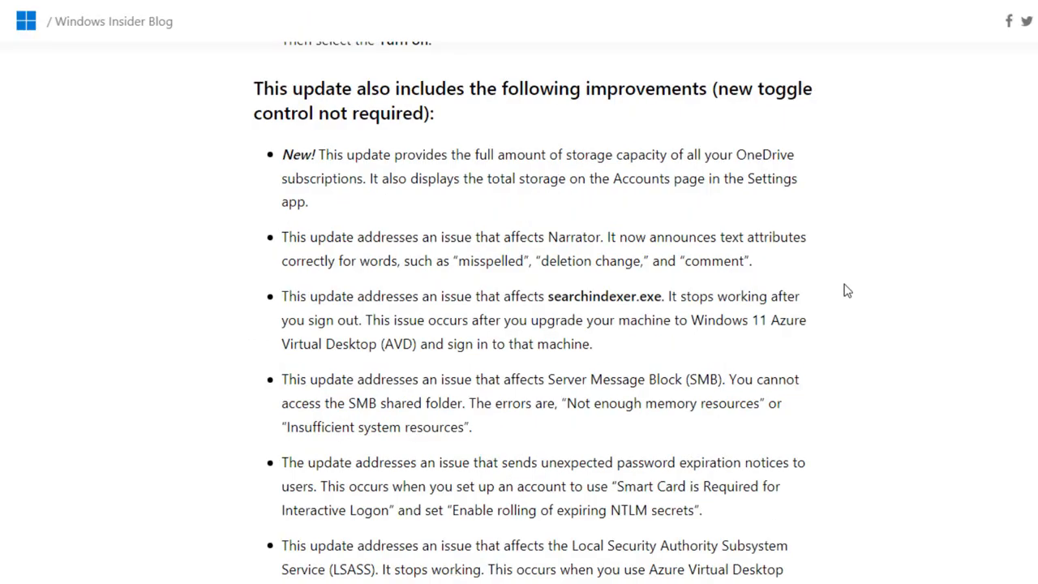
scroll("down", 3)
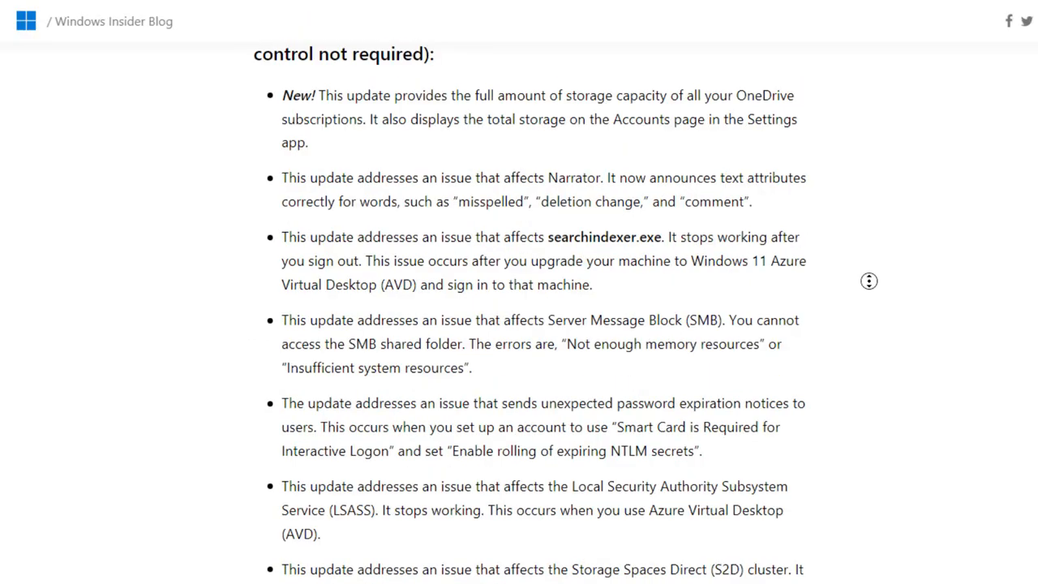
scroll("down", 3)
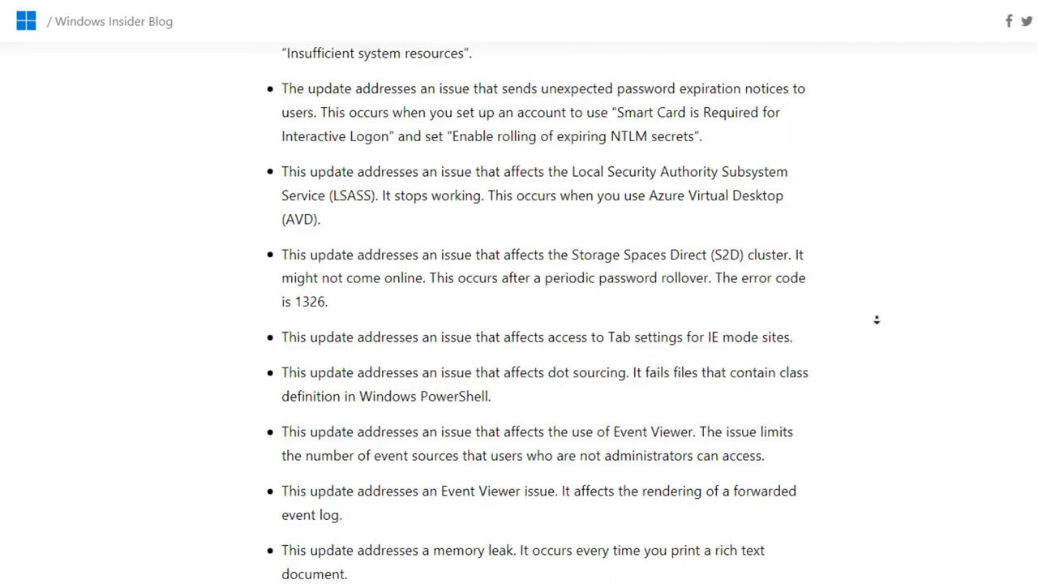
scroll("down", 3)
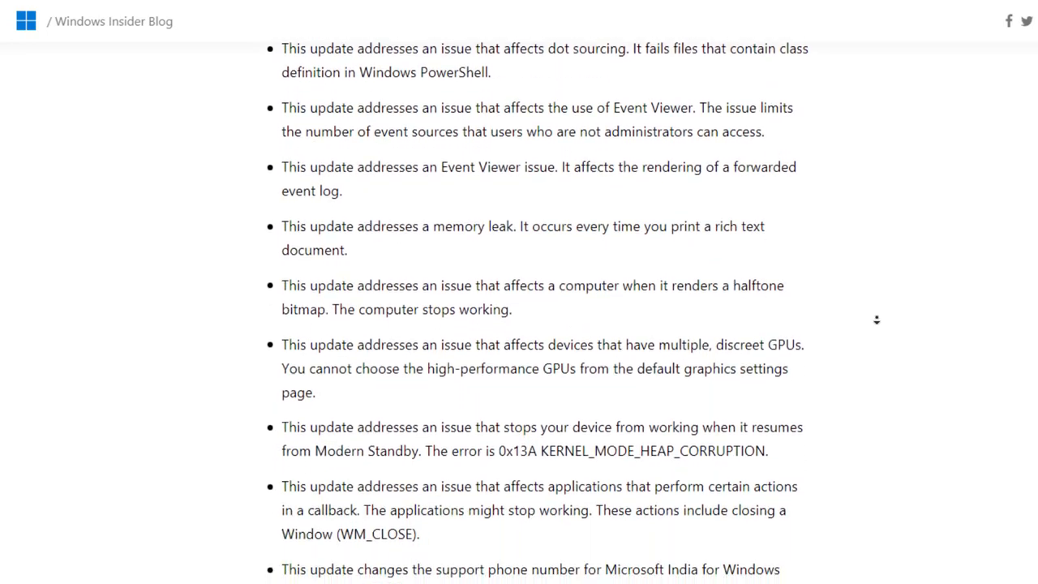
scroll("down", 3)
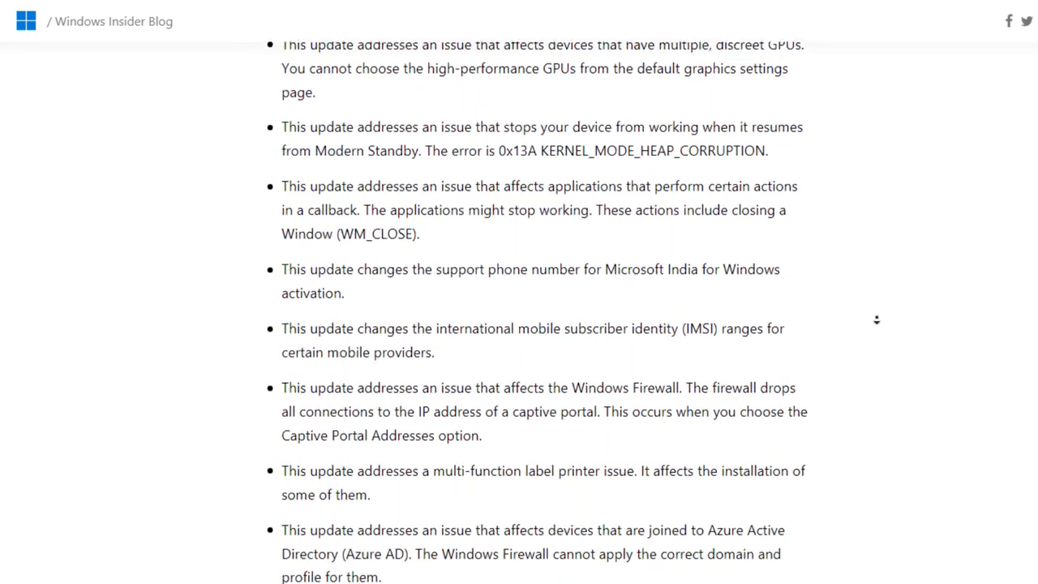
scroll("down", 3)
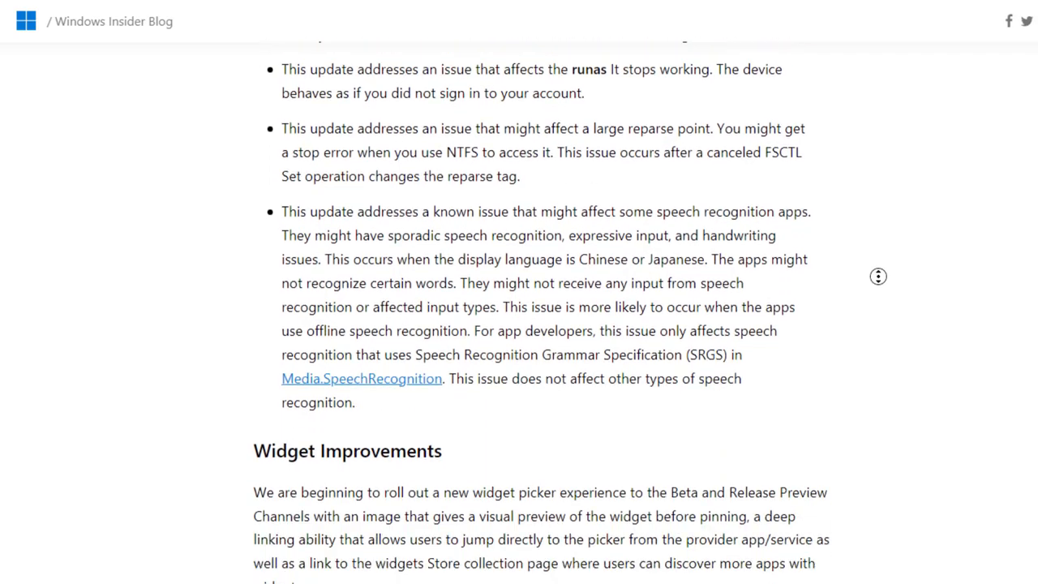